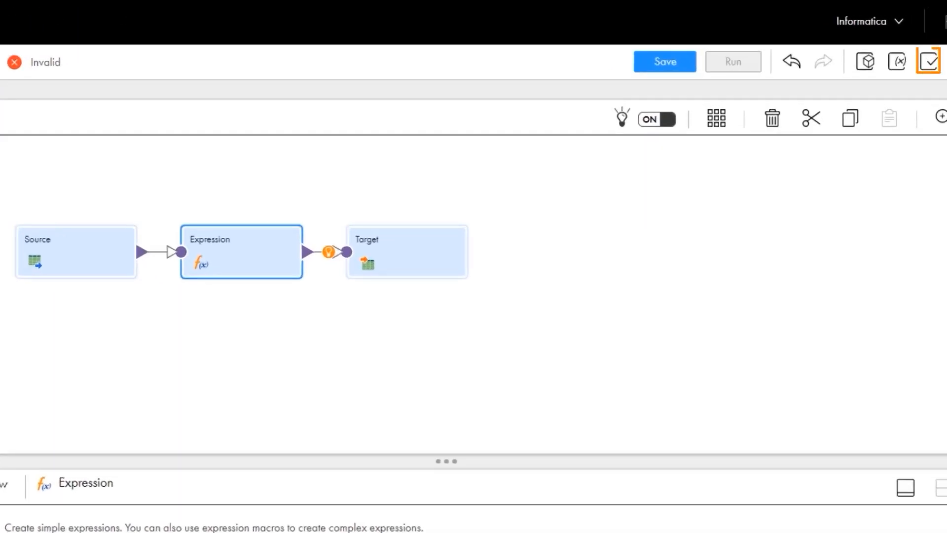
# Validate Mapping50, showing three issues listed under Target.
pyautogui.click(930, 61)
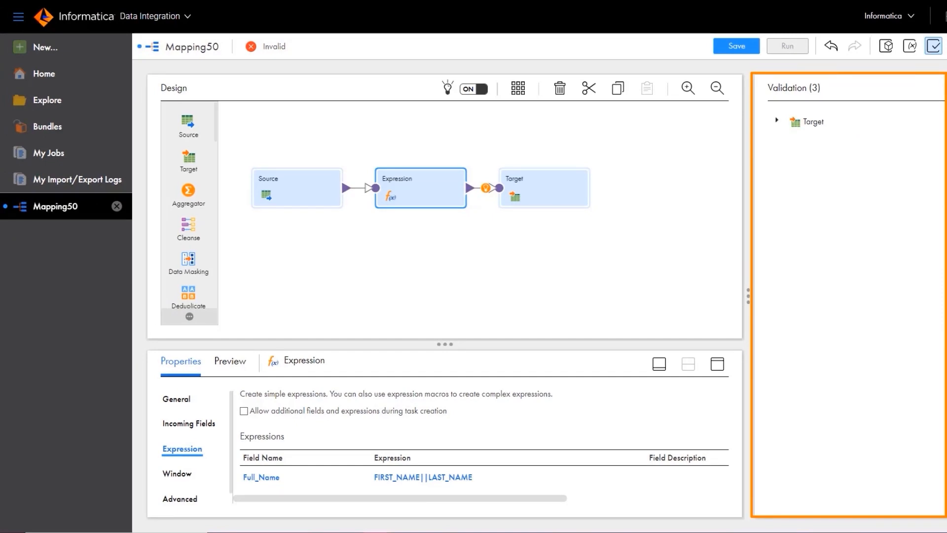
pyautogui.click(419, 187)
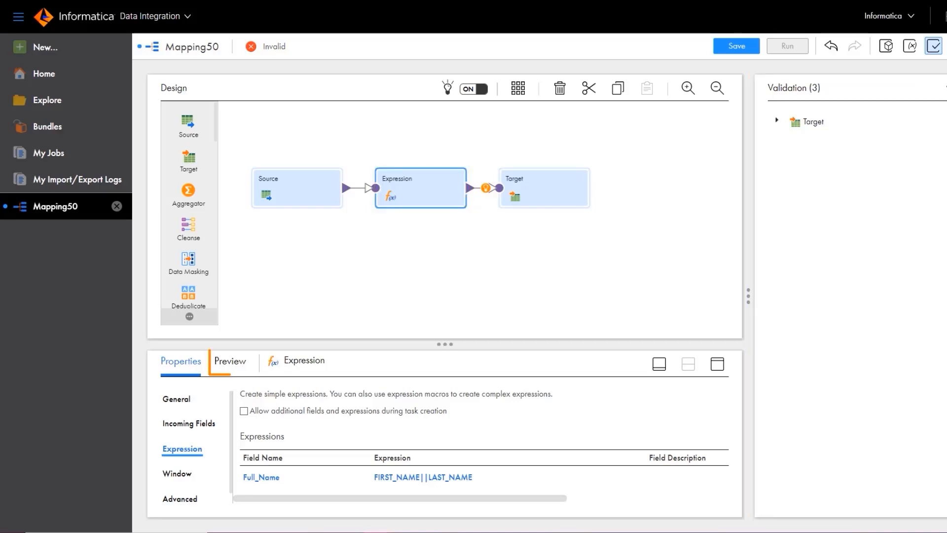
# Run a data preview of Mapping50 with Rows to Preview set to 10.
pyautogui.click(229, 360)
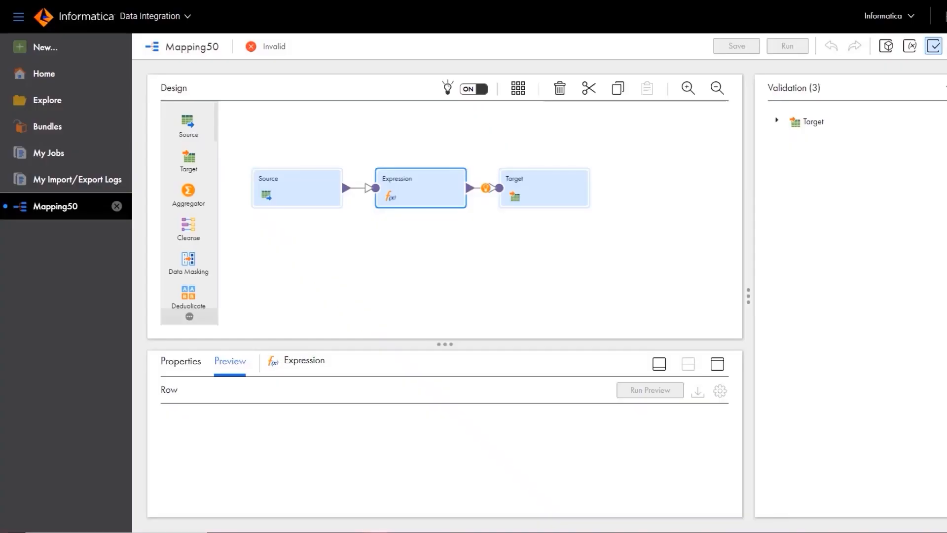
pyautogui.click(649, 390)
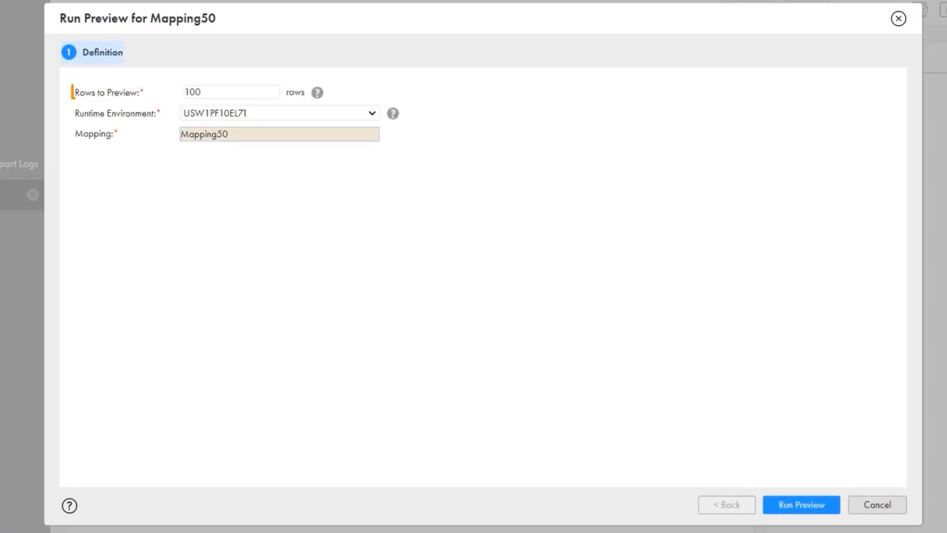
pyautogui.click(229, 91)
pyautogui.write('10')
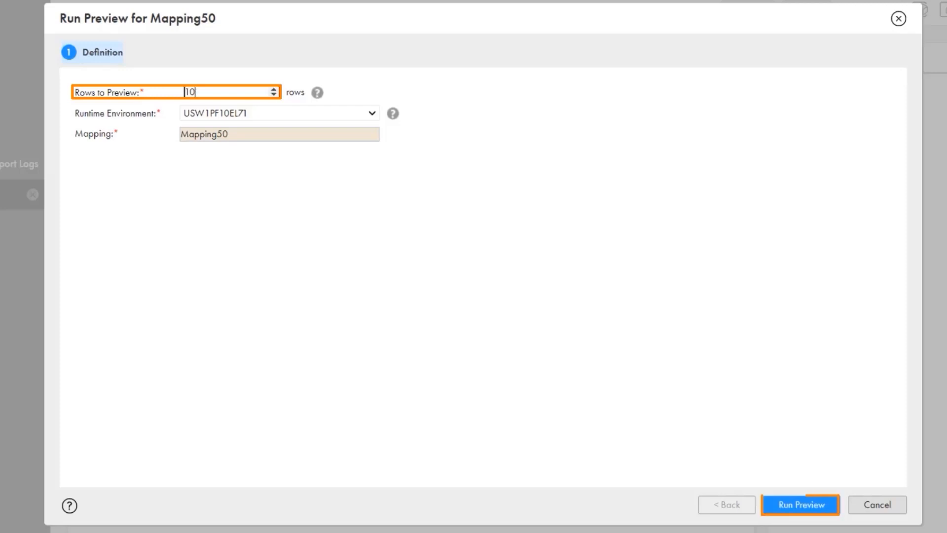
pyautogui.click(799, 504)
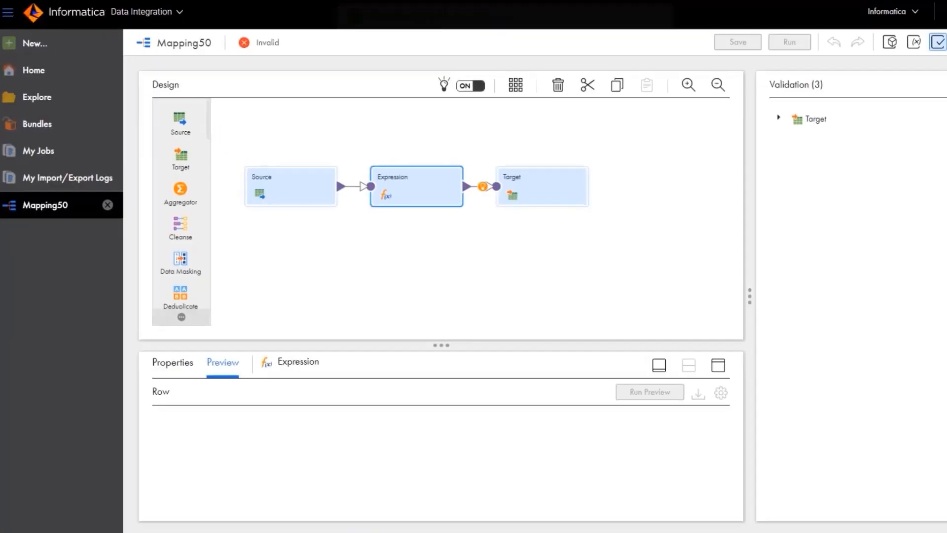
pyautogui.click(650, 391)
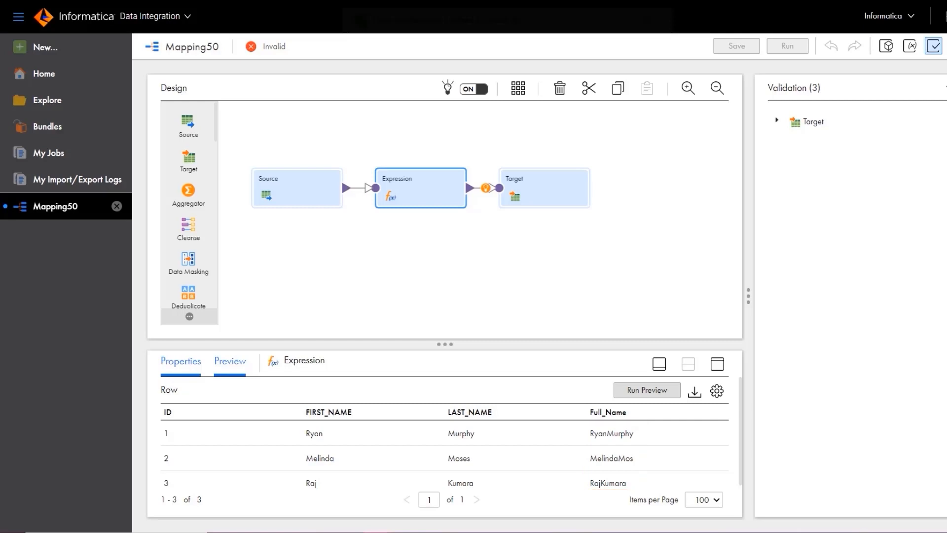
# Change Full_Name to FIRST_NAME||' '||LAST_NAME and validate the expression.
pyautogui.click(180, 360)
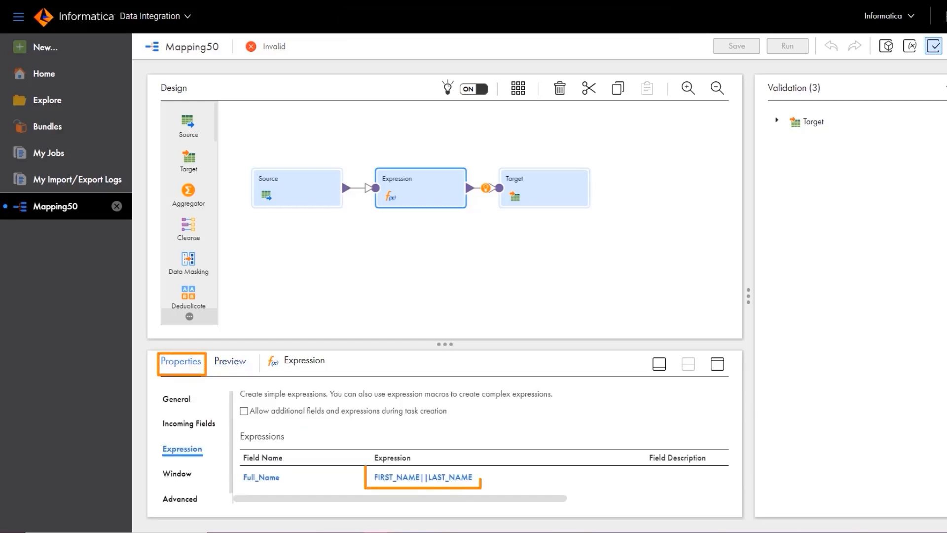
pyautogui.click(423, 477)
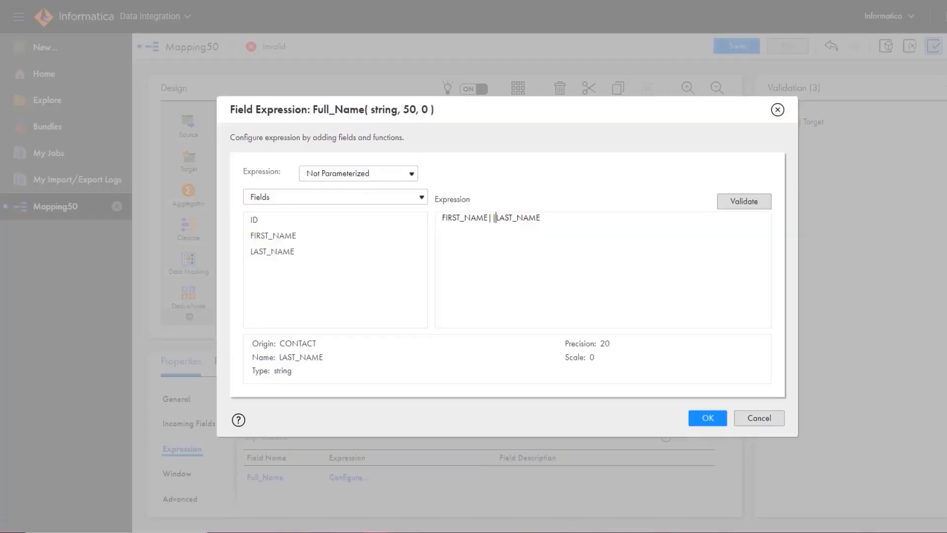
pyautogui.write("''||")
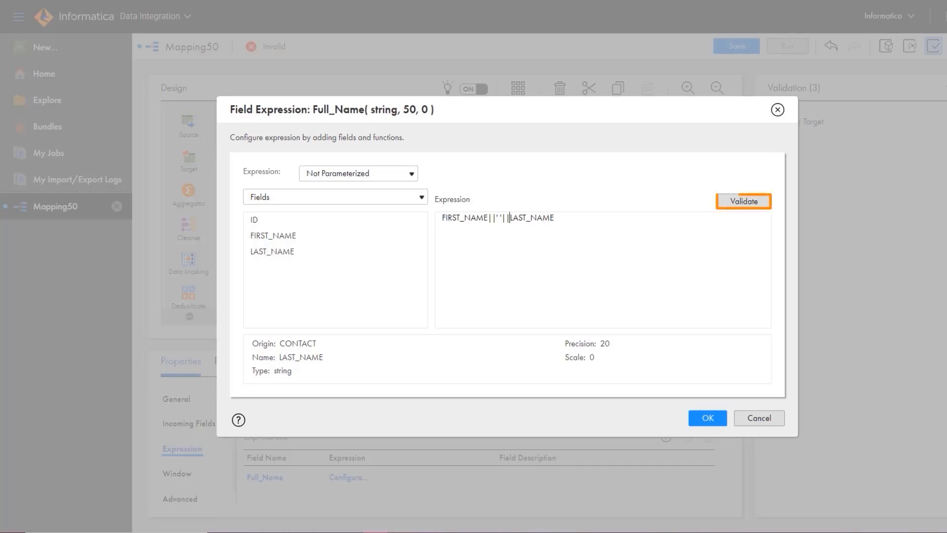
pyautogui.click(743, 201)
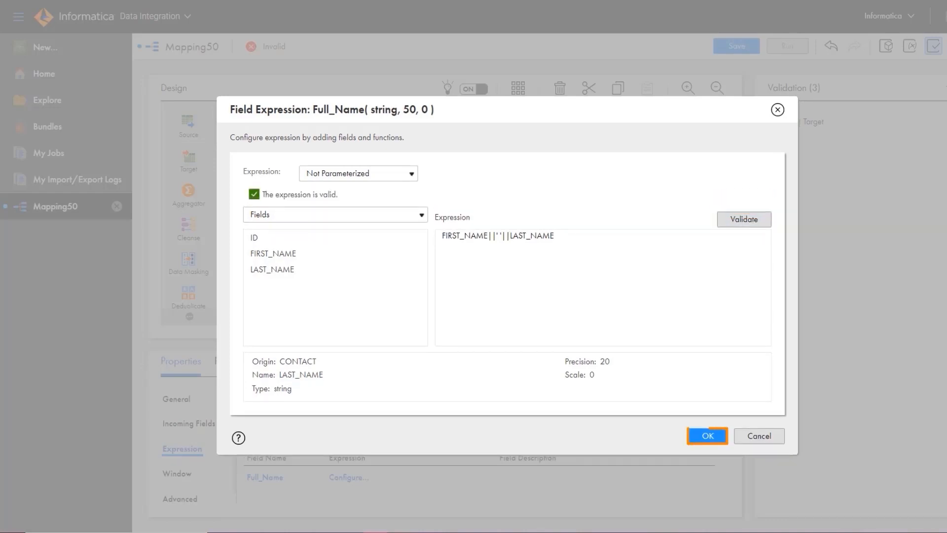
pyautogui.click(707, 435)
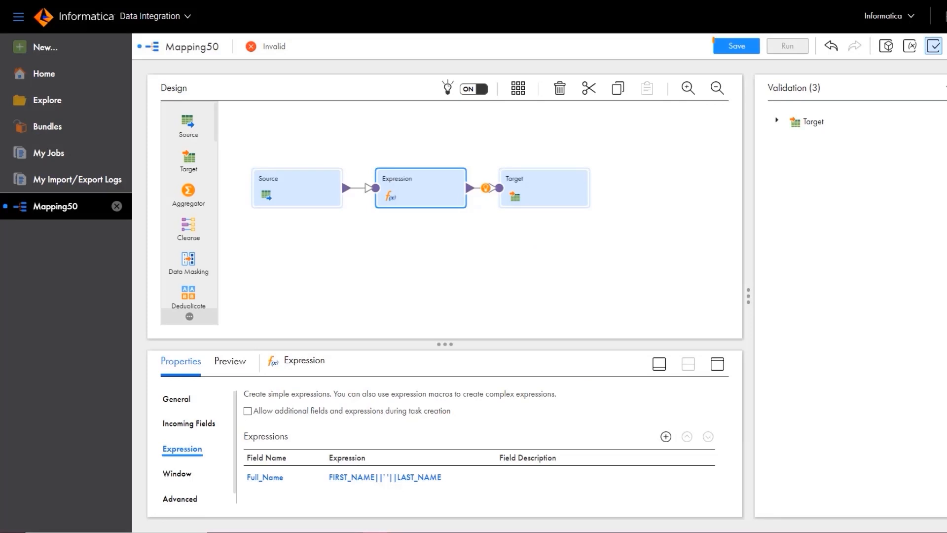
pyautogui.click(735, 46)
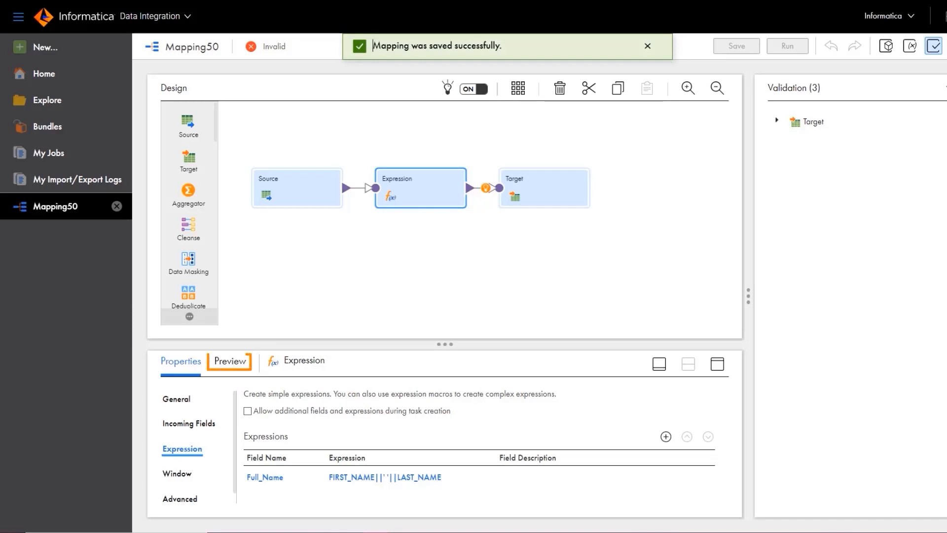
pyautogui.click(229, 361)
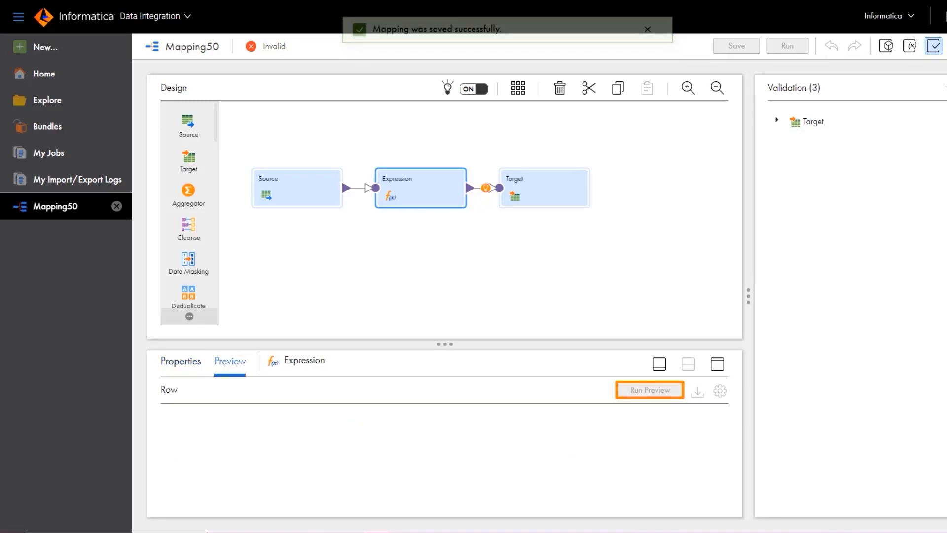
pyautogui.click(648, 389)
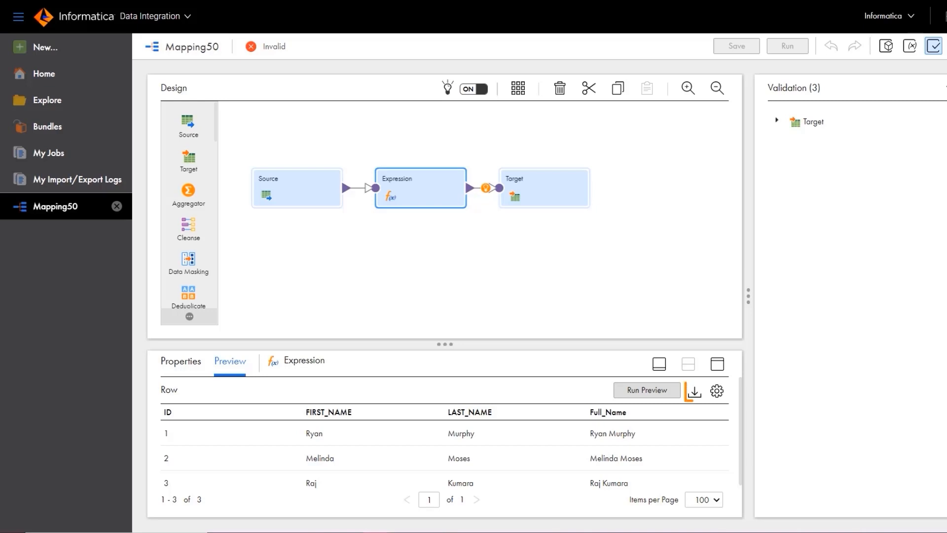
pyautogui.moveTo(694, 391)
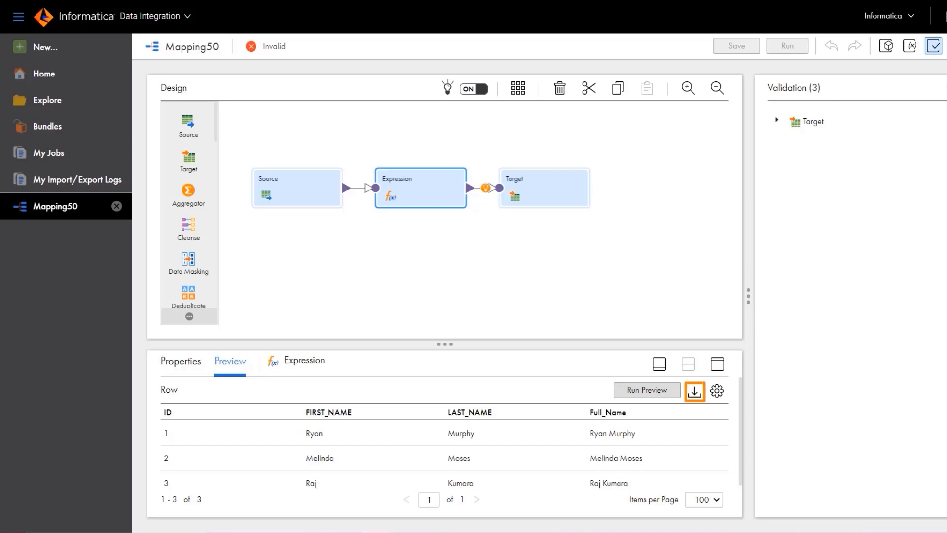